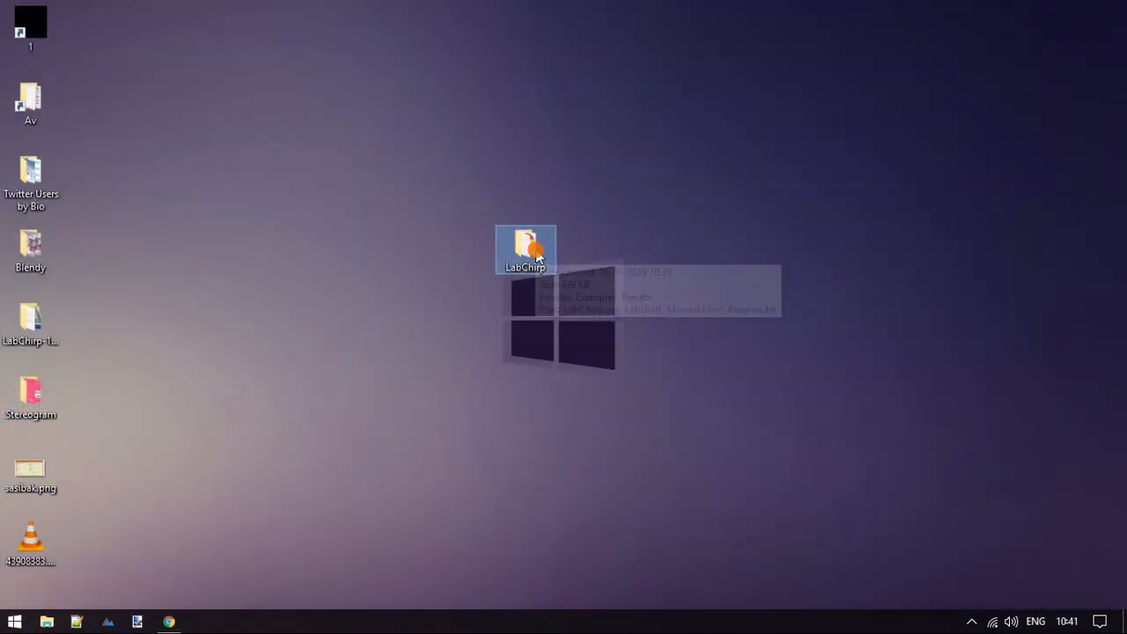
Step: Launch LabChirp.exe from the LabChirp folder on the desktop
{"action": "double_click", "coordinate": [525, 243]}
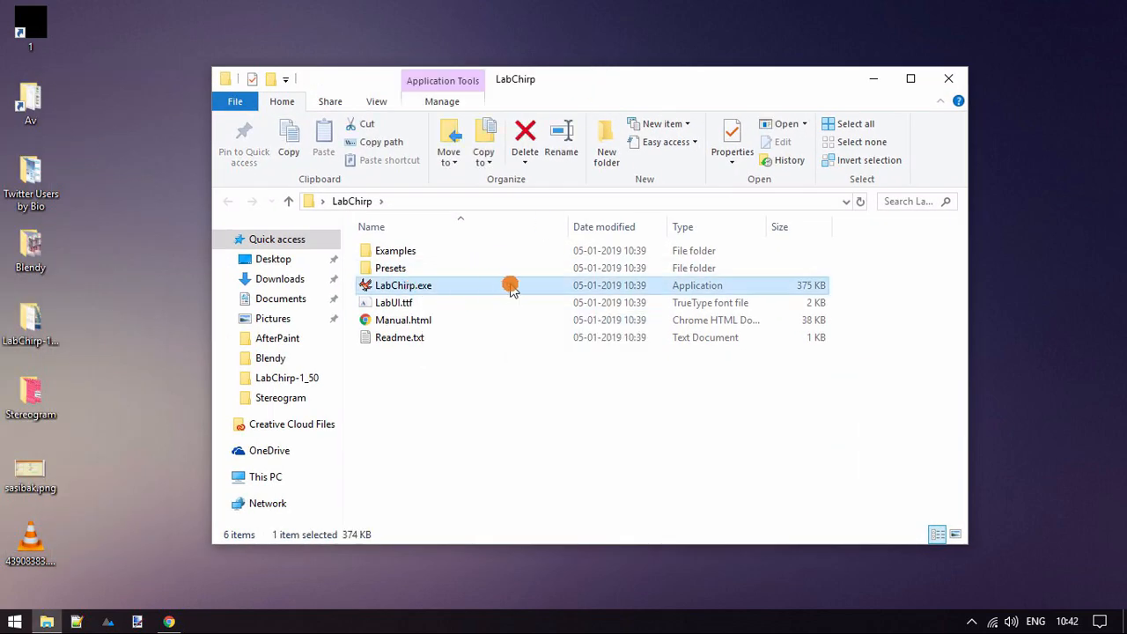
{"action": "double_click", "coordinate": [404, 285]}
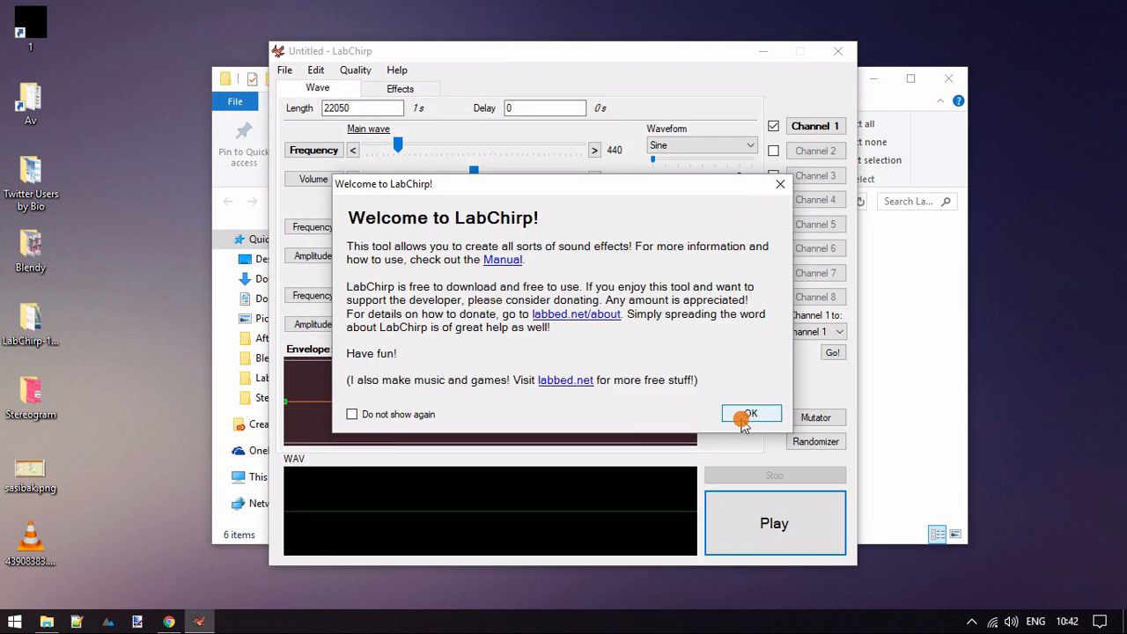
Step: Dismiss the welcome dialog, enable channel 3 and switch to editing channel 2's wave
{"action": "left_click", "coordinate": [750, 413]}
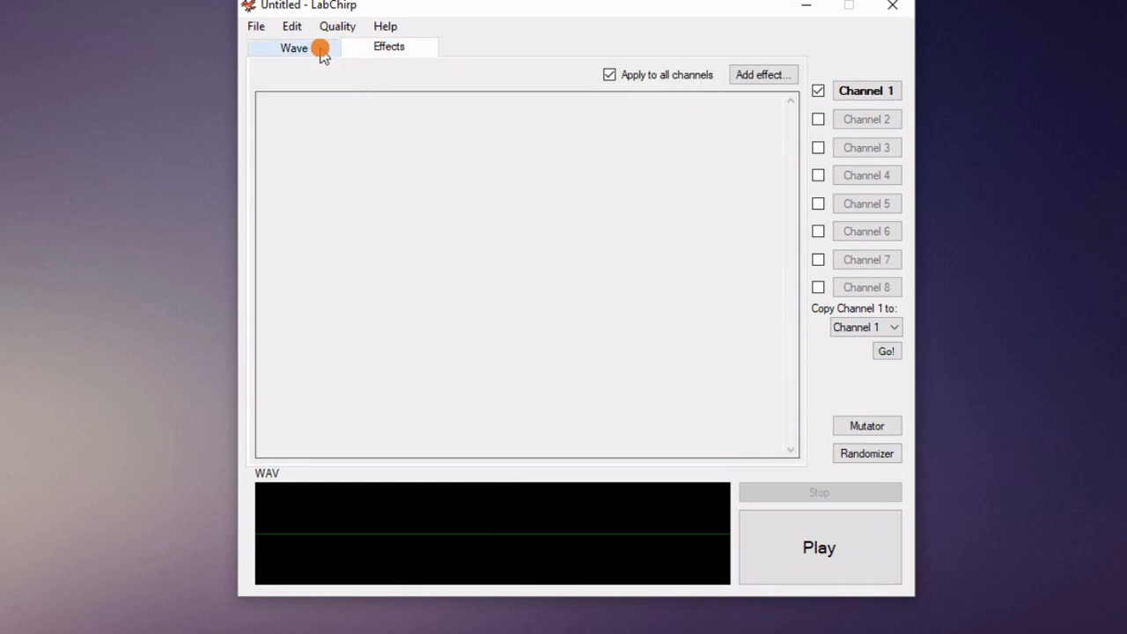
{"action": "left_click", "coordinate": [292, 46]}
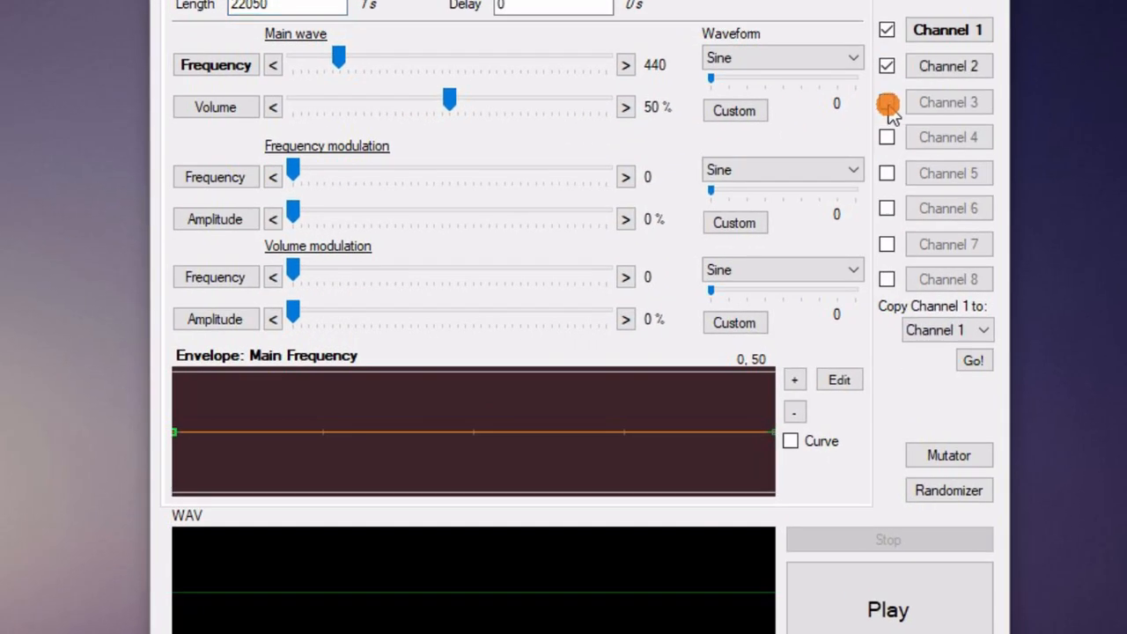
{"action": "left_click", "coordinate": [888, 101]}
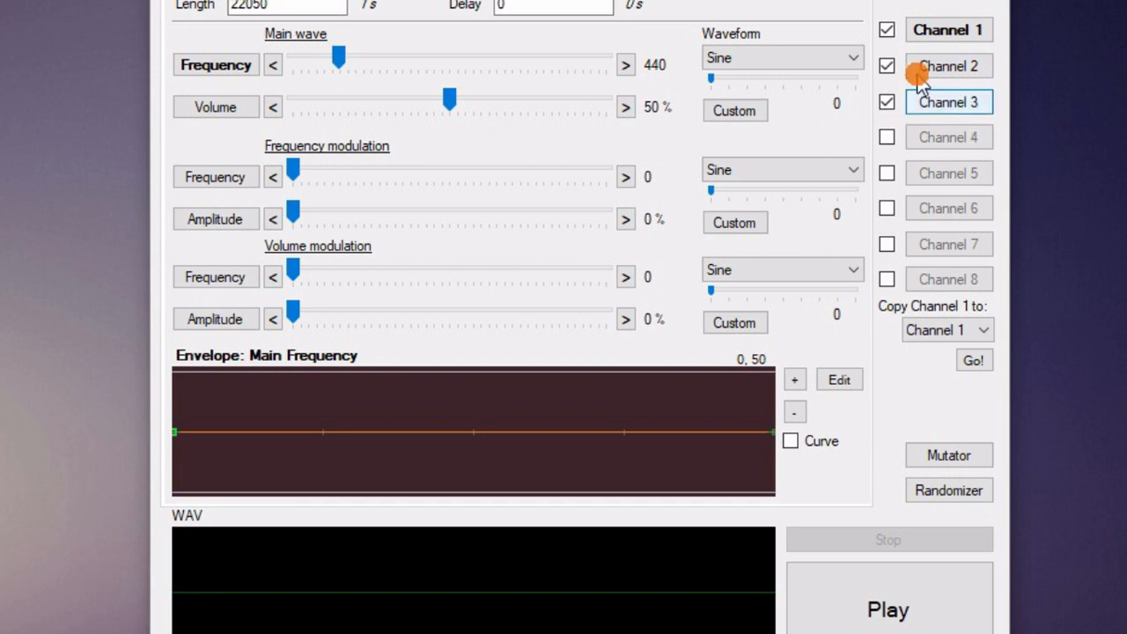
{"action": "left_click", "coordinate": [935, 74]}
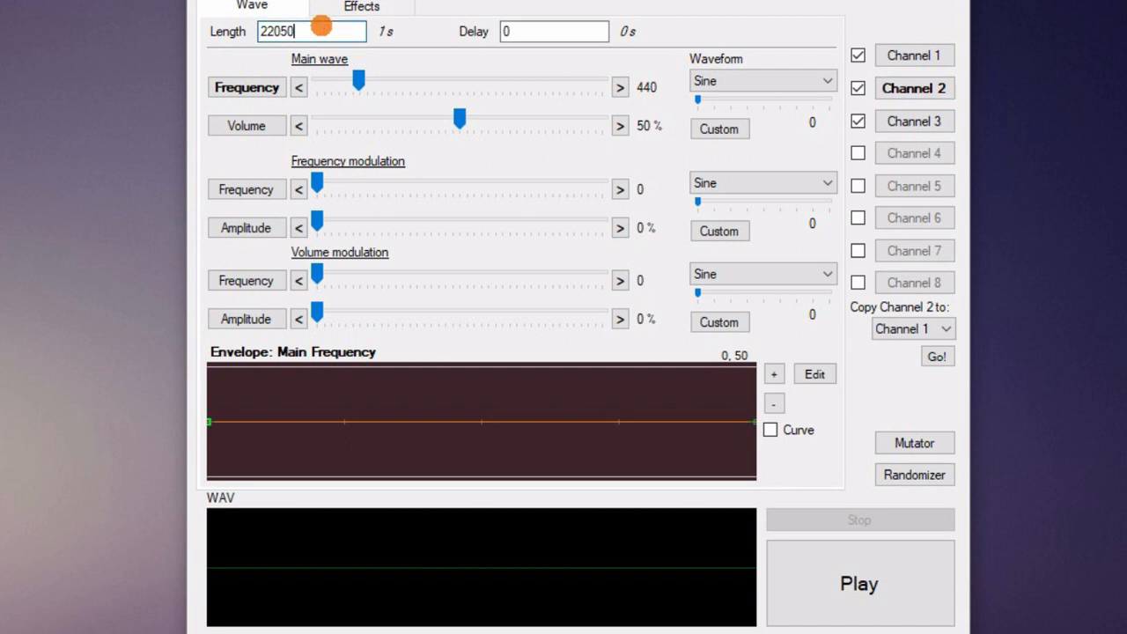
{"action": "mouse_move", "coordinate": [384, 9]}
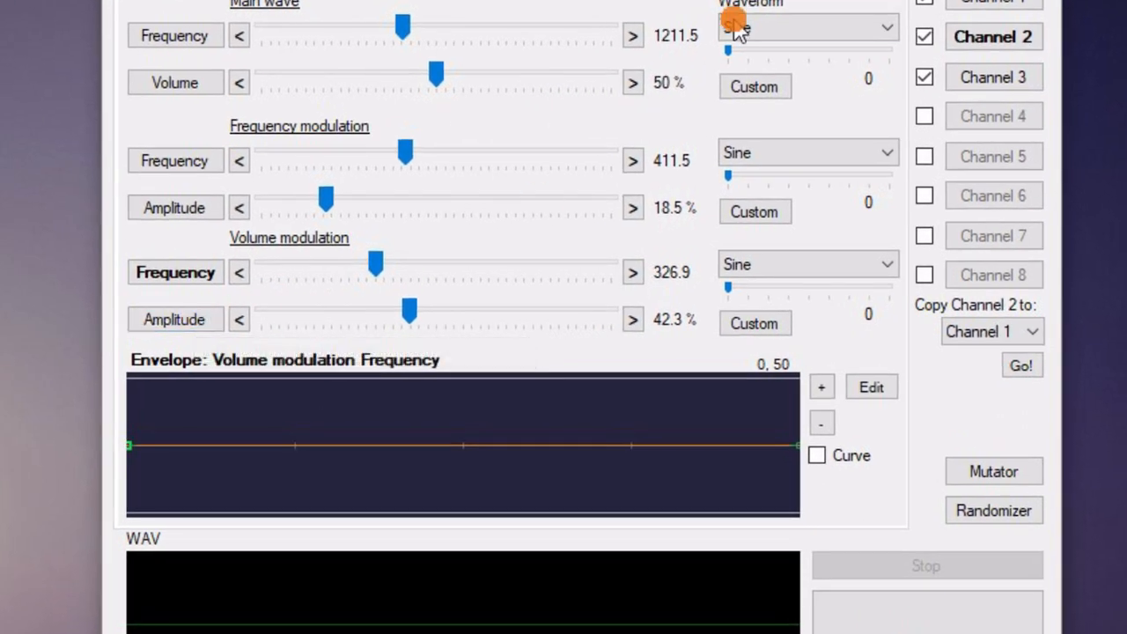
Step: Make channel 2's main wave Square, its volume modulation Noise, and raise the Saw Up shape value
{"action": "left_click", "coordinate": [807, 28]}
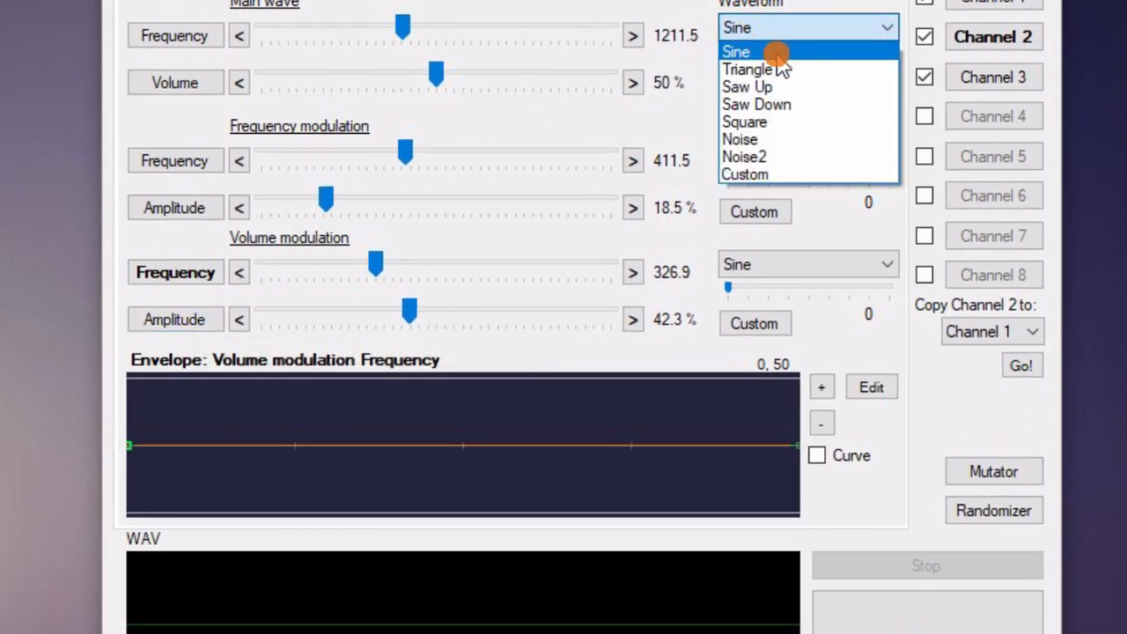
{"action": "left_click", "coordinate": [745, 121]}
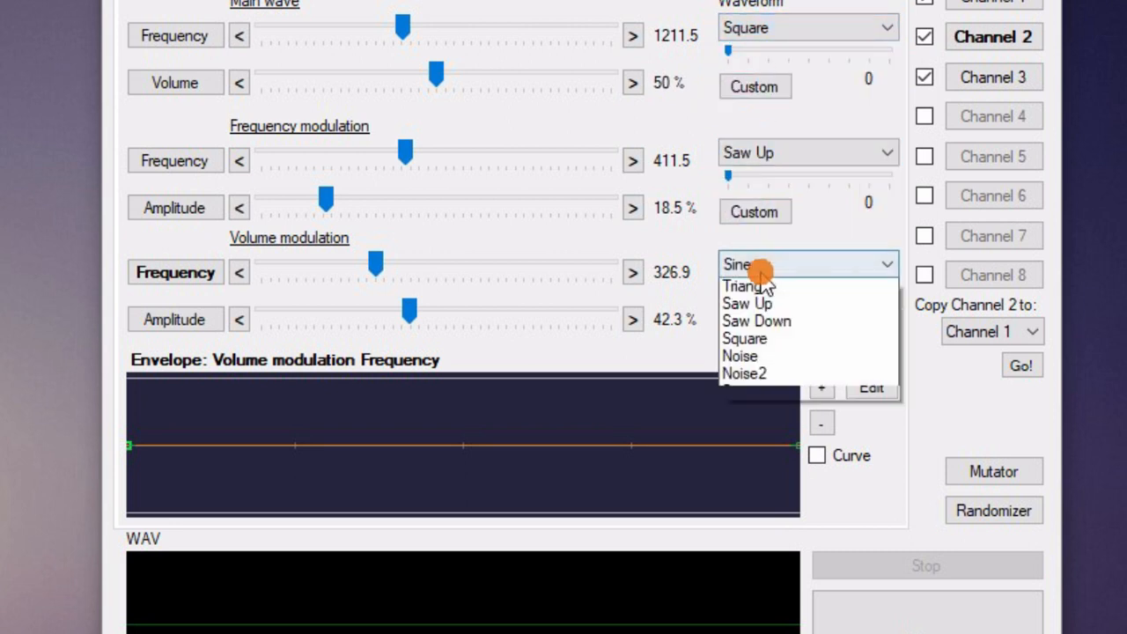
{"action": "left_click", "coordinate": [740, 356]}
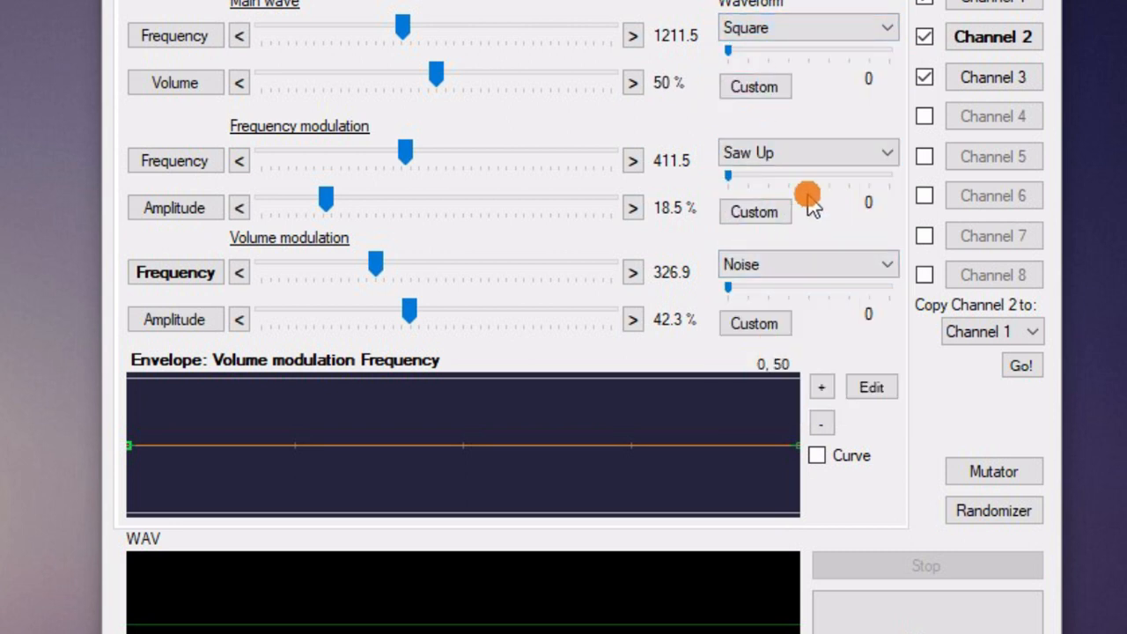
{"action": "mouse_move", "coordinate": [864, 203]}
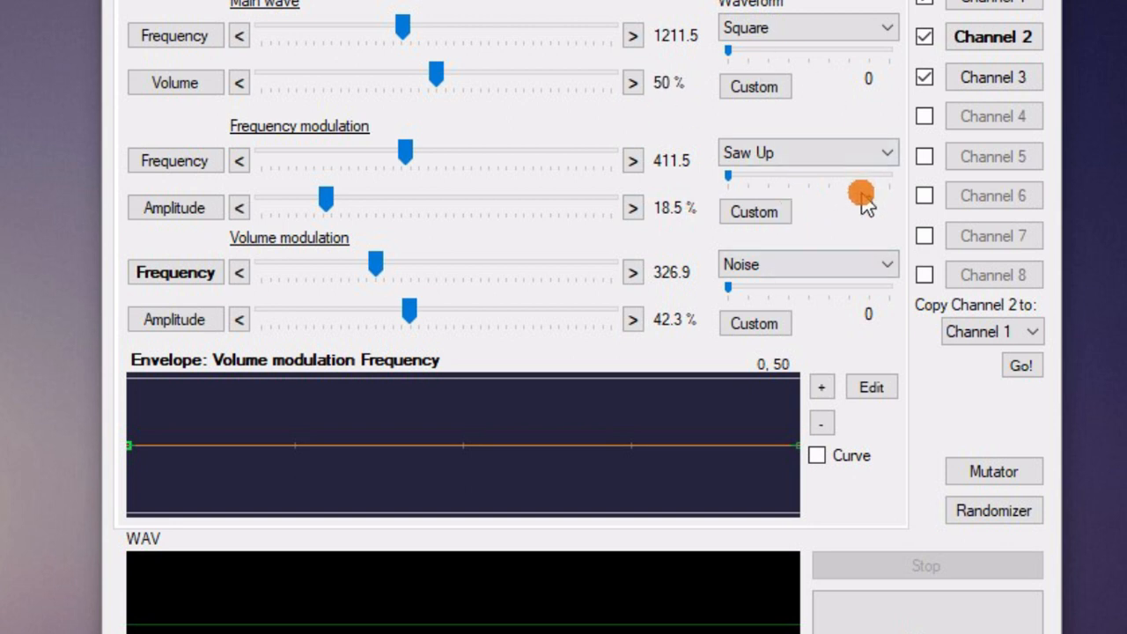
{"action": "left_click_drag", "start_coordinate": [860, 192], "coordinate": [789, 176]}
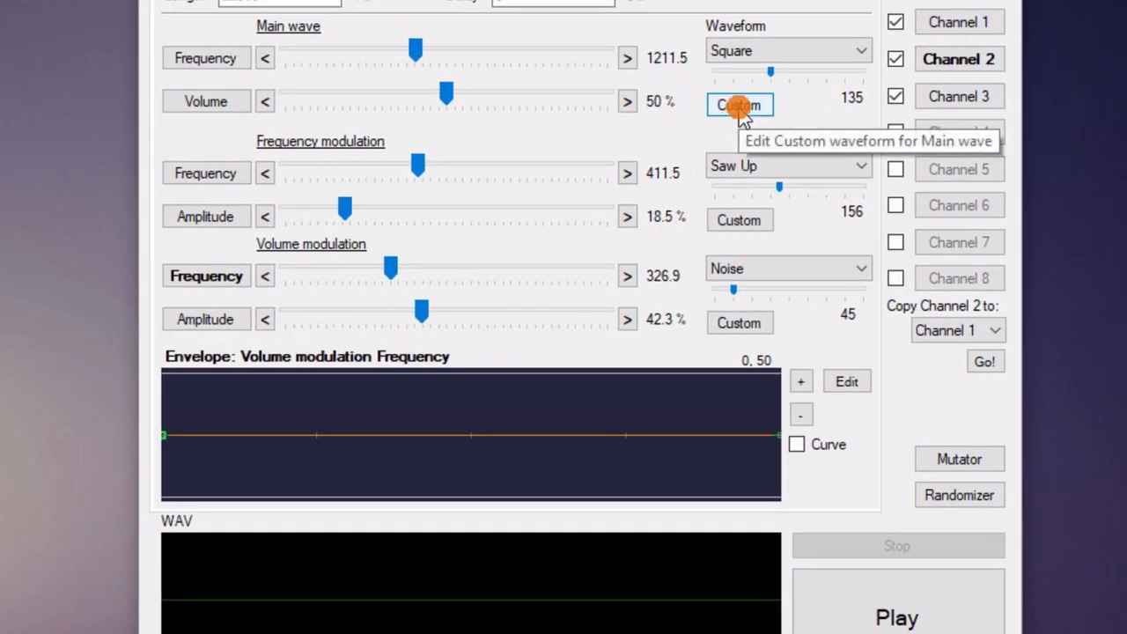
Step: Draw a custom zigzag of peaks and dips for channel 2's main wave and smooth it with Curve
{"action": "left_click", "coordinate": [739, 106]}
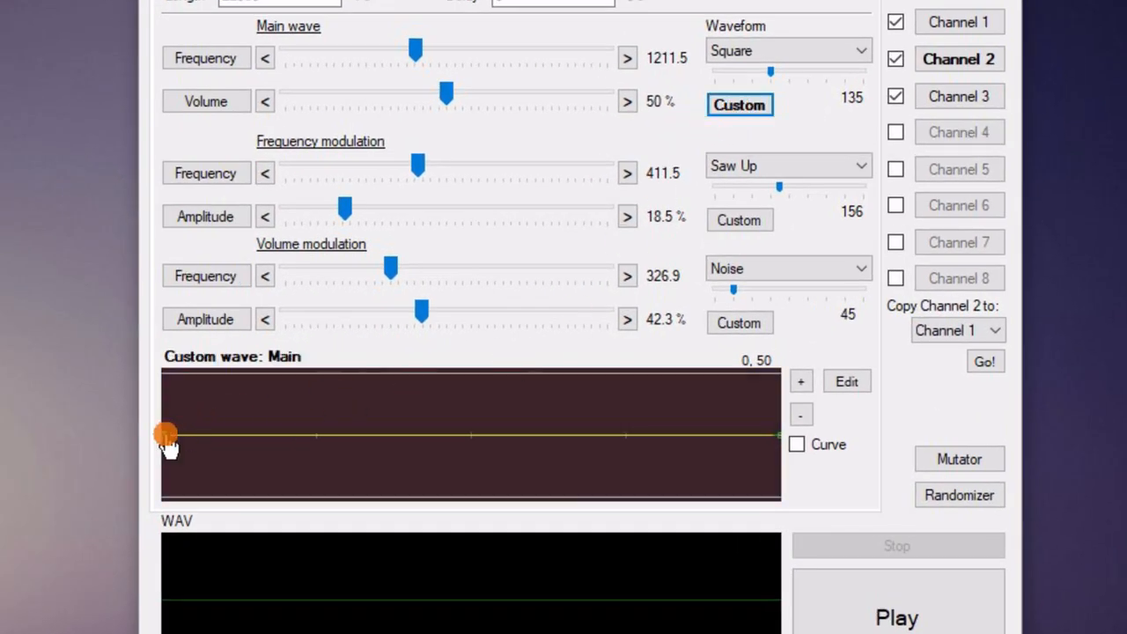
{"action": "left_click_drag", "start_coordinate": [167, 433], "coordinate": [273, 467]}
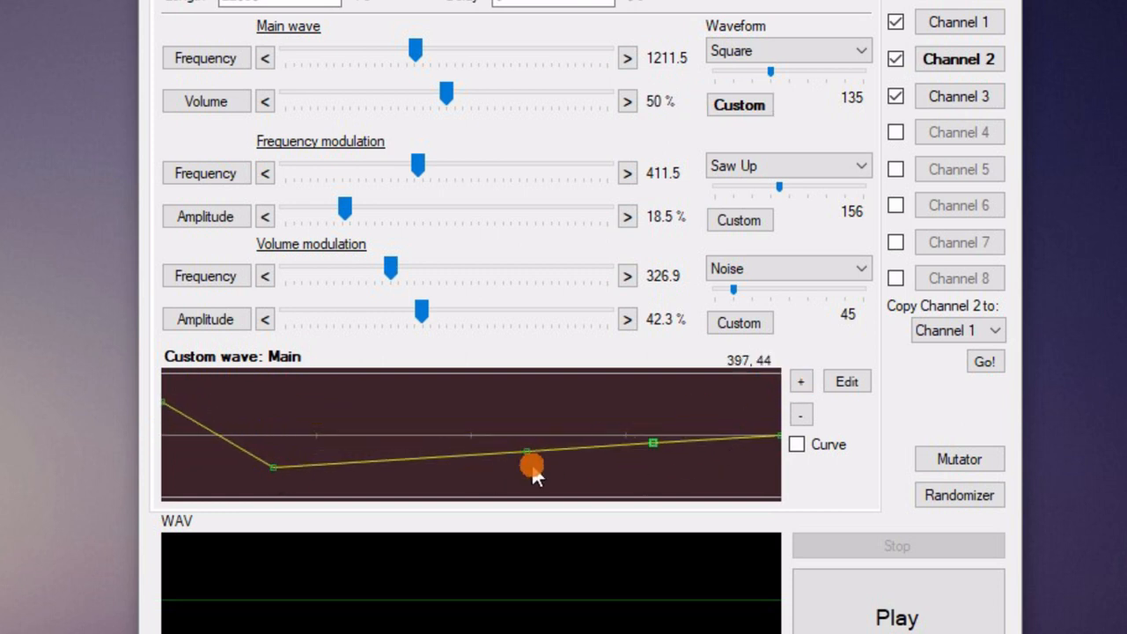
{"action": "left_click_drag", "start_coordinate": [525, 449], "coordinate": [537, 458]}
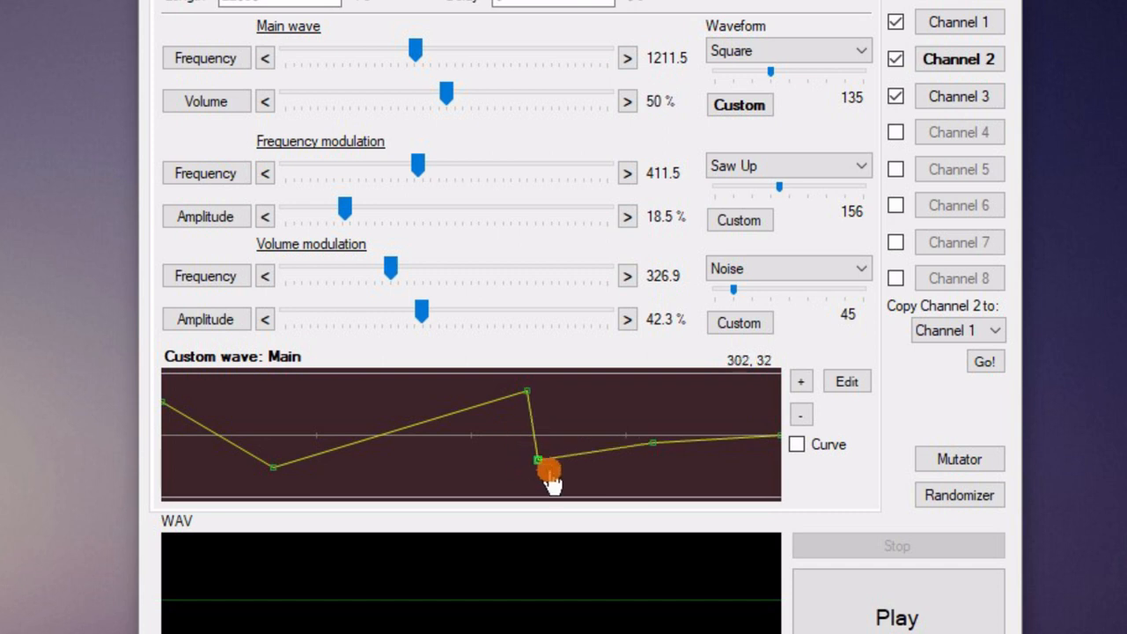
{"action": "left_click_drag", "start_coordinate": [538, 462], "coordinate": [767, 434]}
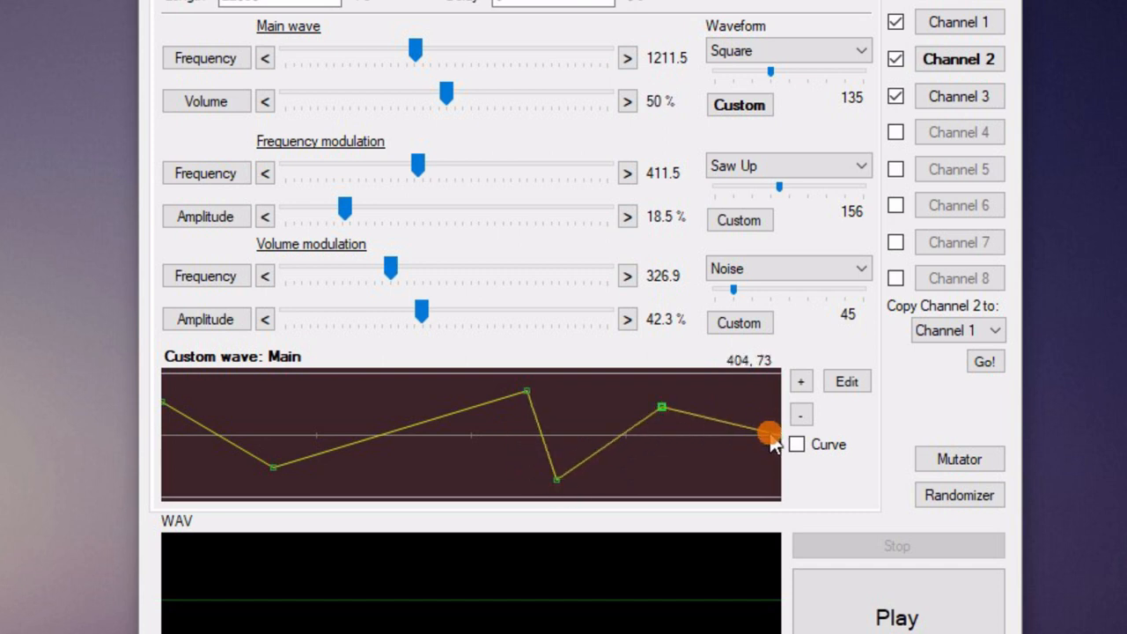
{"action": "left_click_drag", "start_coordinate": [764, 434], "coordinate": [694, 420]}
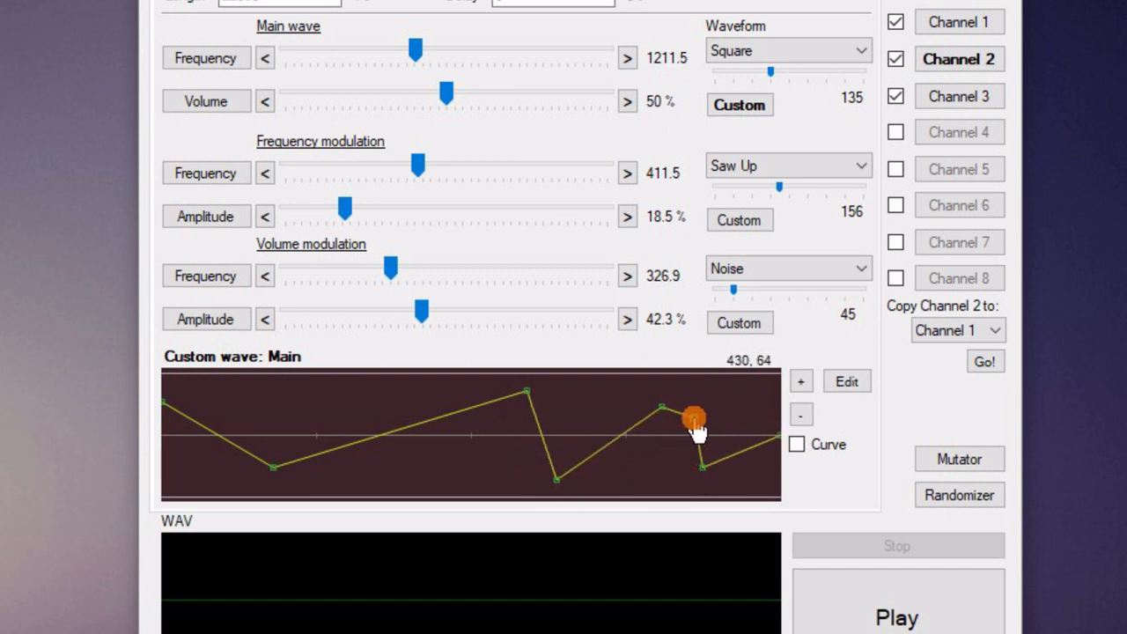
{"action": "left_click_drag", "start_coordinate": [694, 419], "coordinate": [573, 444]}
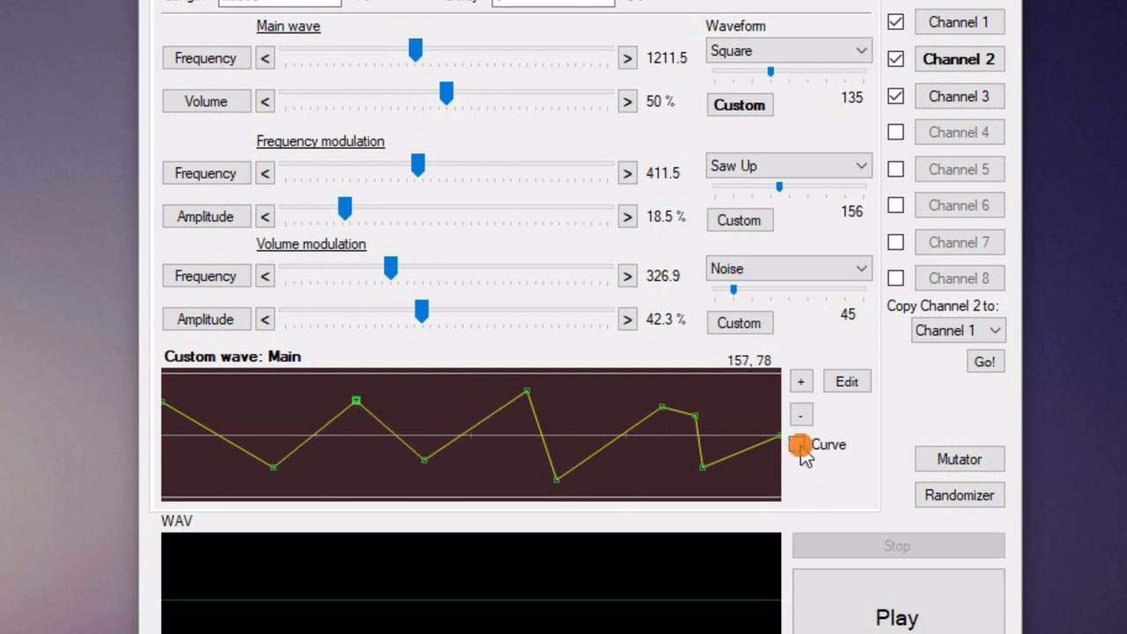
{"action": "left_click", "coordinate": [796, 444]}
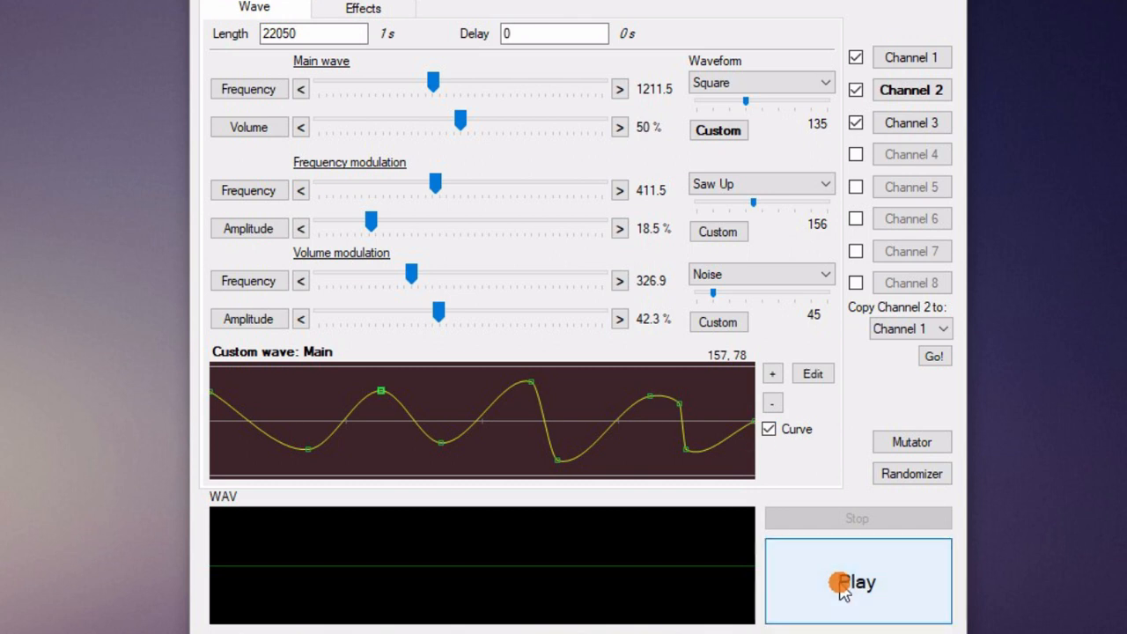
{"action": "left_click", "coordinate": [856, 581]}
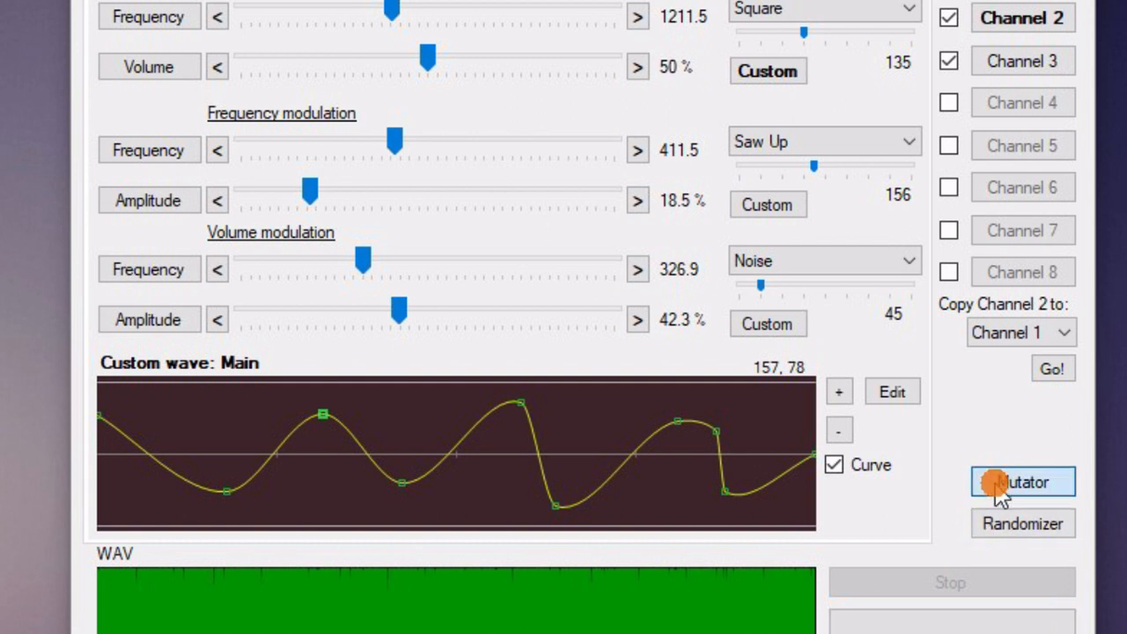
{"action": "left_click", "coordinate": [1022, 483]}
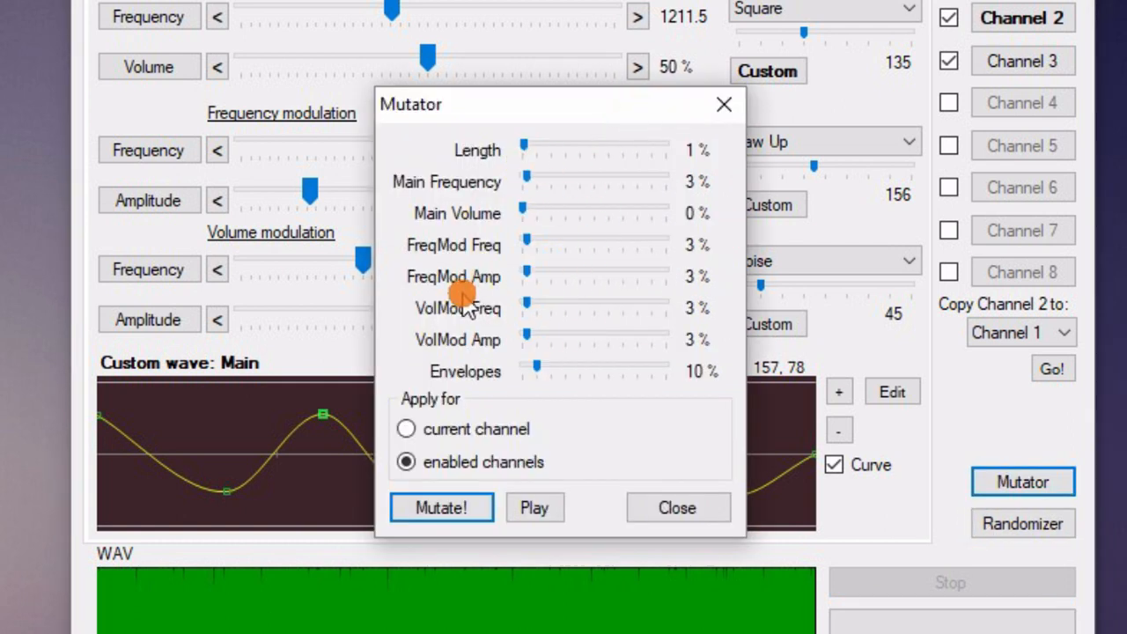
{"action": "mouse_move", "coordinate": [630, 373]}
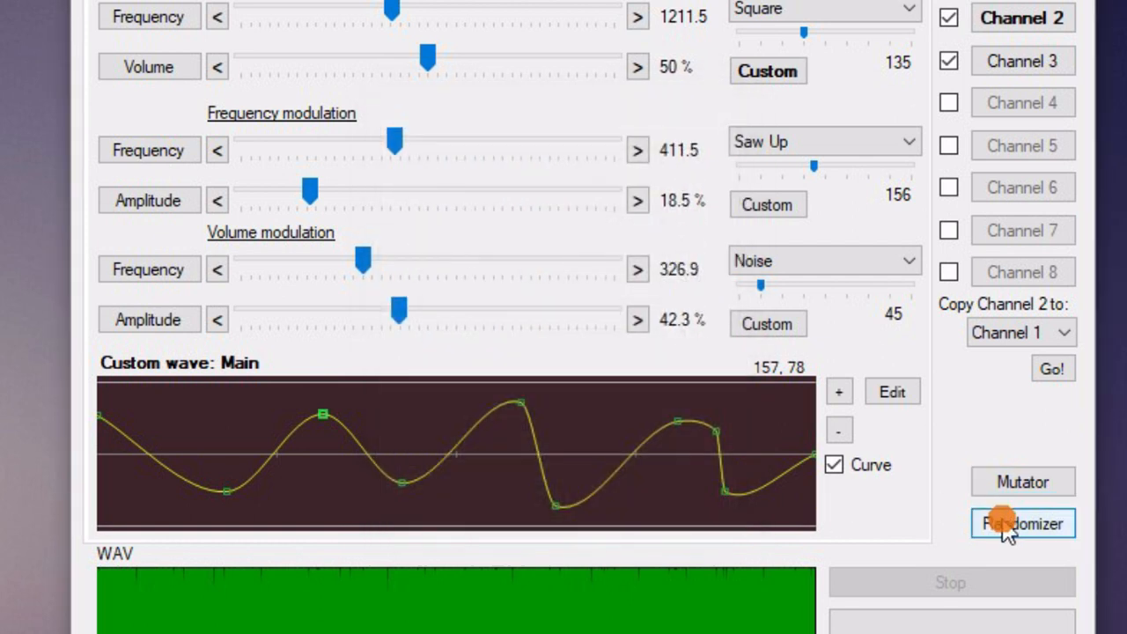
{"action": "left_click", "coordinate": [1022, 522]}
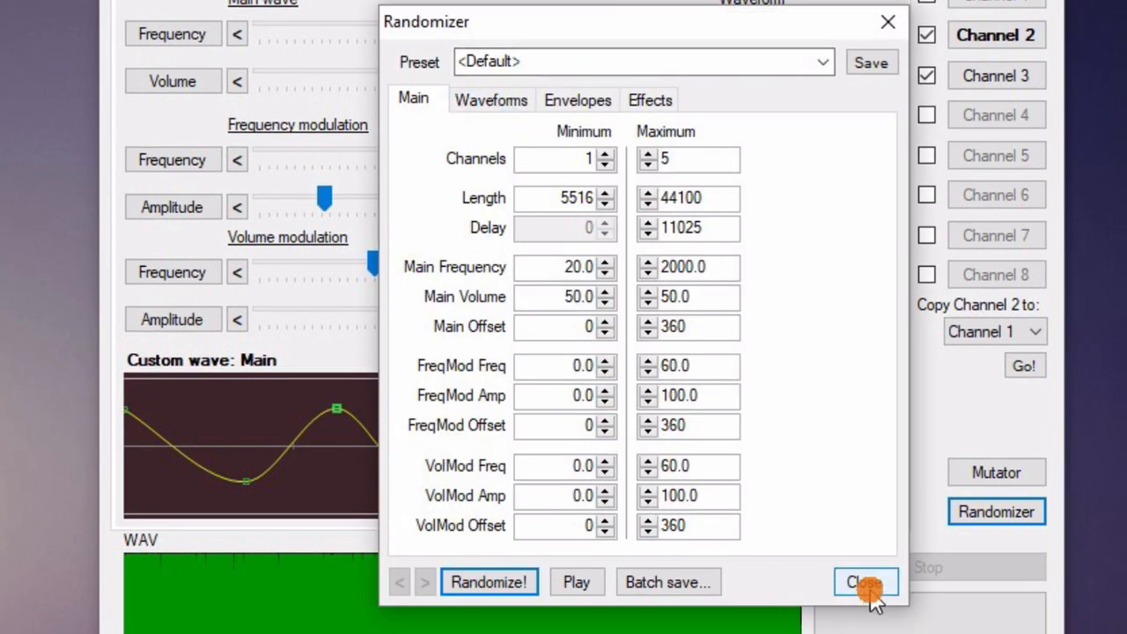
{"action": "left_click", "coordinate": [871, 581]}
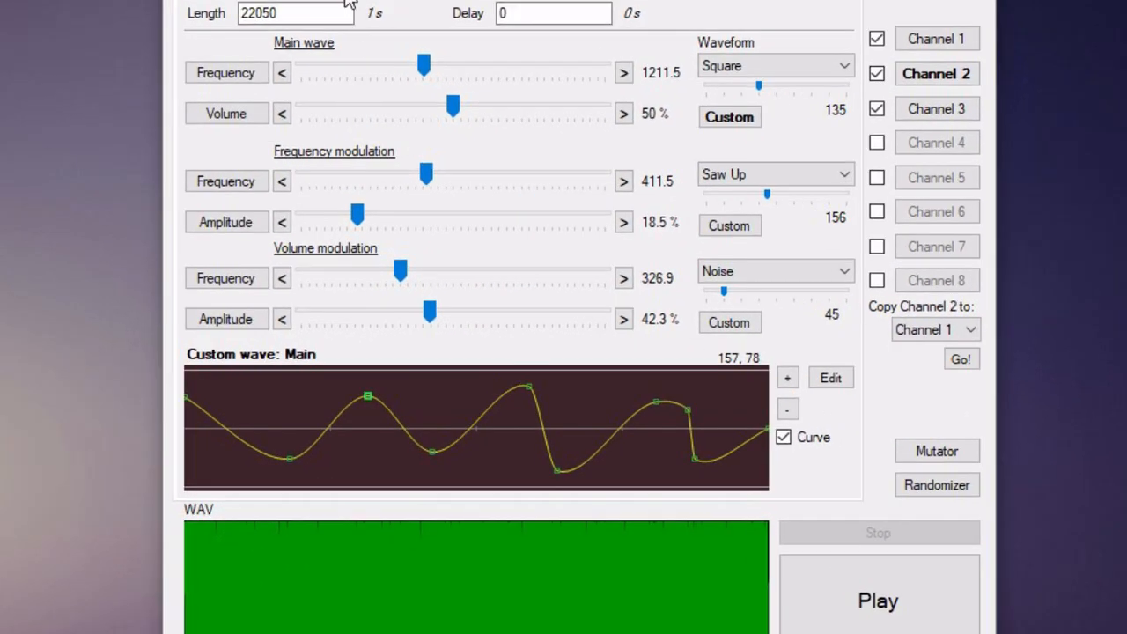
Step: Add an Echo at 61.5% decay applied to channel 2 only, then a Reverb effect
{"action": "left_click", "coordinate": [814, 18]}
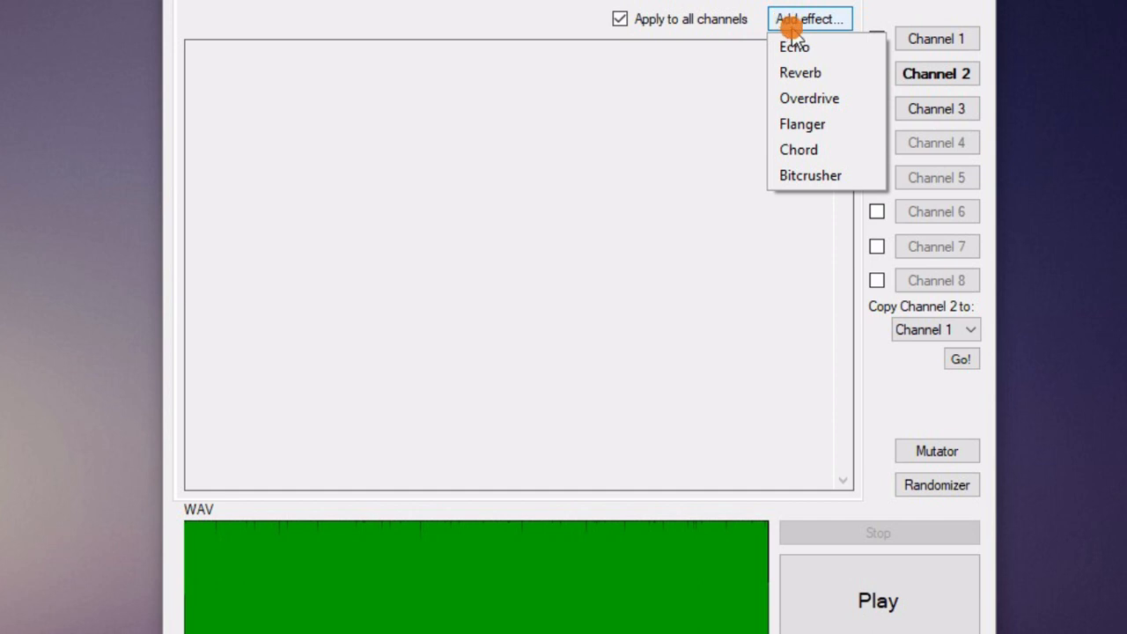
{"action": "left_click", "coordinate": [793, 42]}
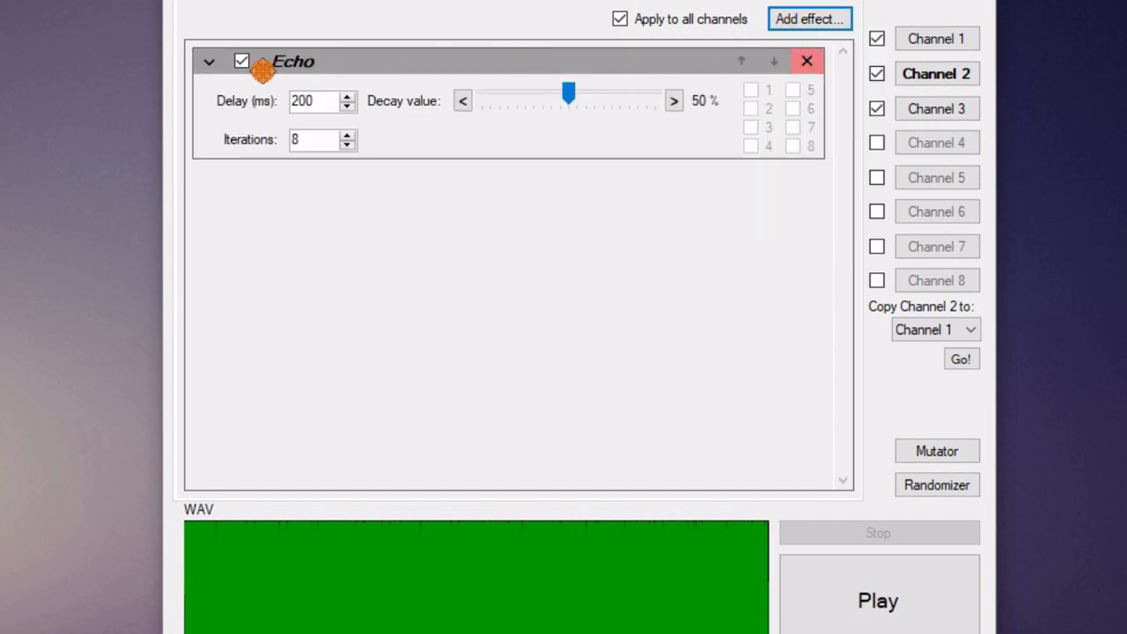
{"action": "left_click", "coordinate": [314, 141]}
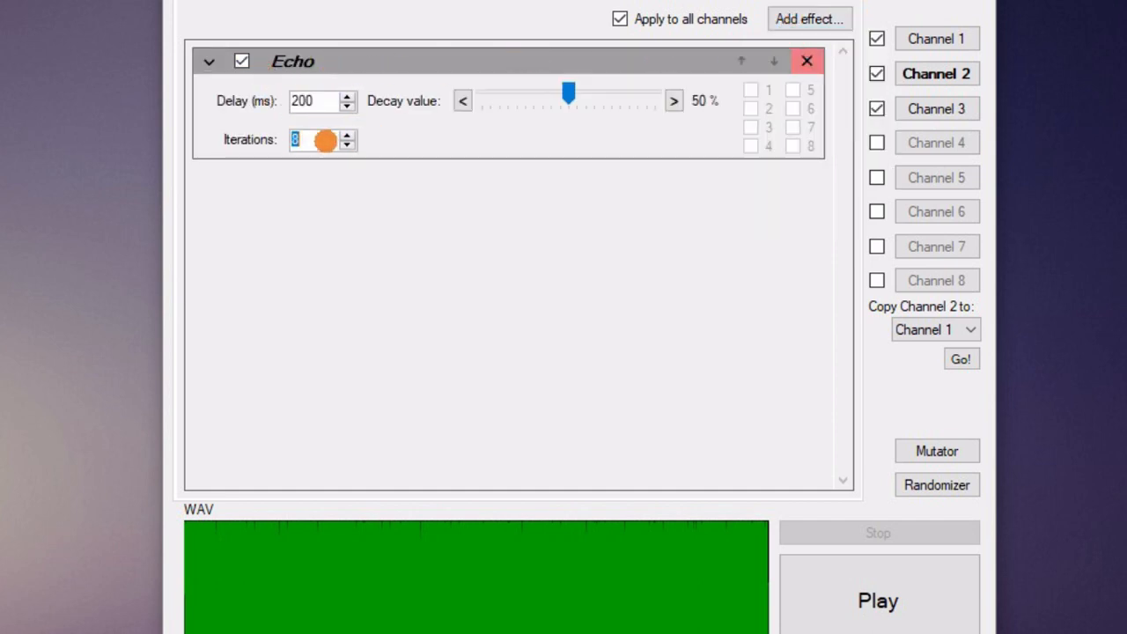
{"action": "left_click_drag", "start_coordinate": [568, 92], "coordinate": [589, 91]}
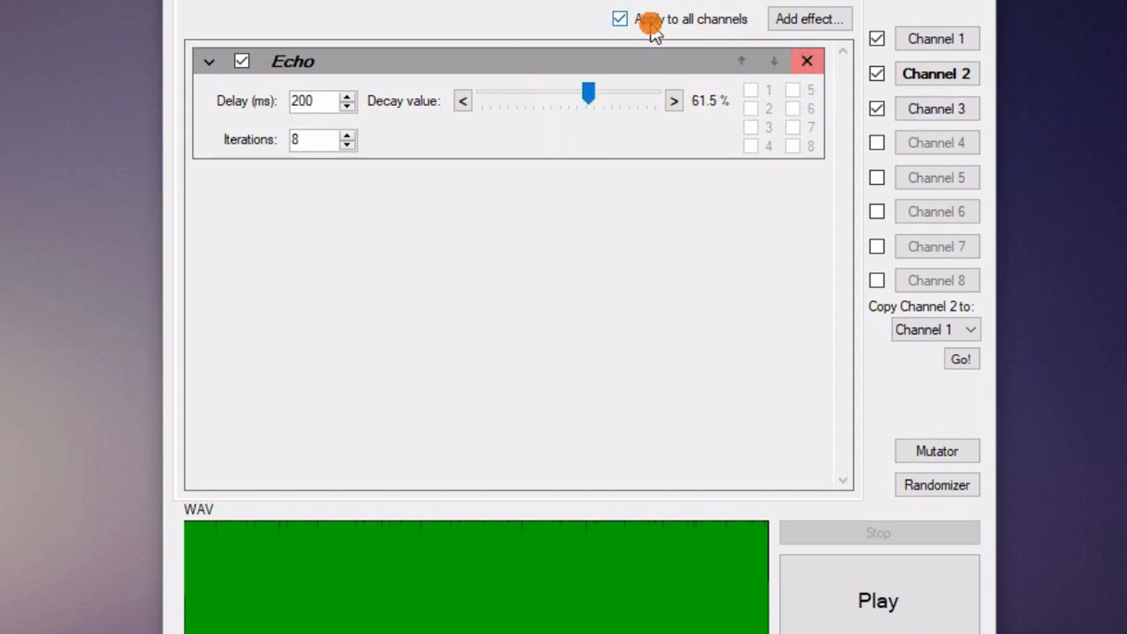
{"action": "left_click", "coordinate": [617, 18]}
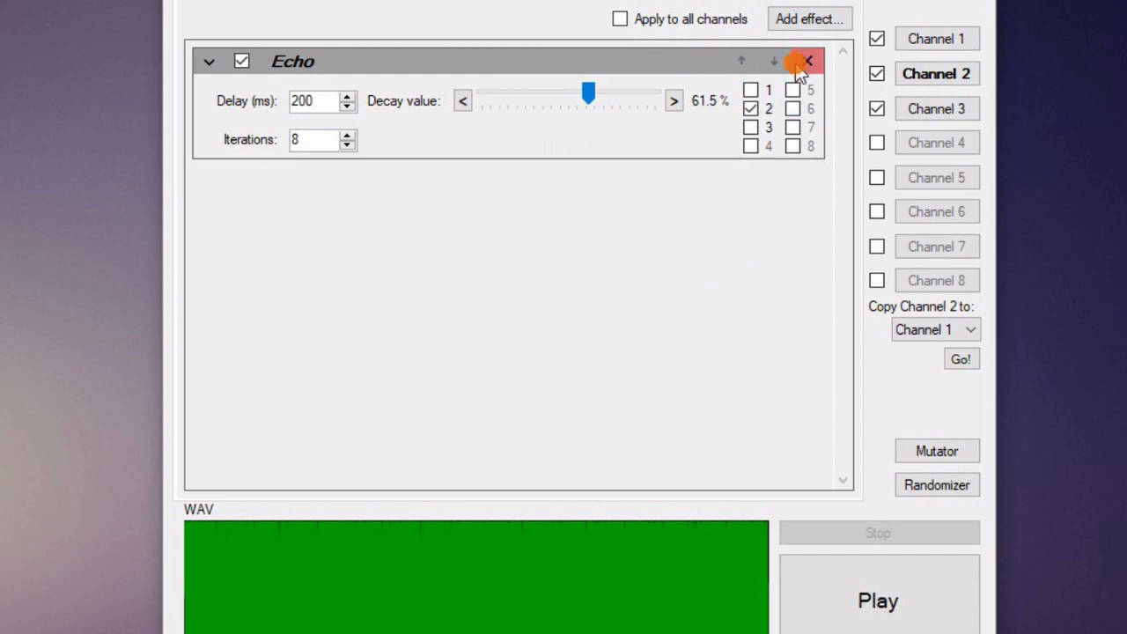
{"action": "left_click", "coordinate": [810, 18]}
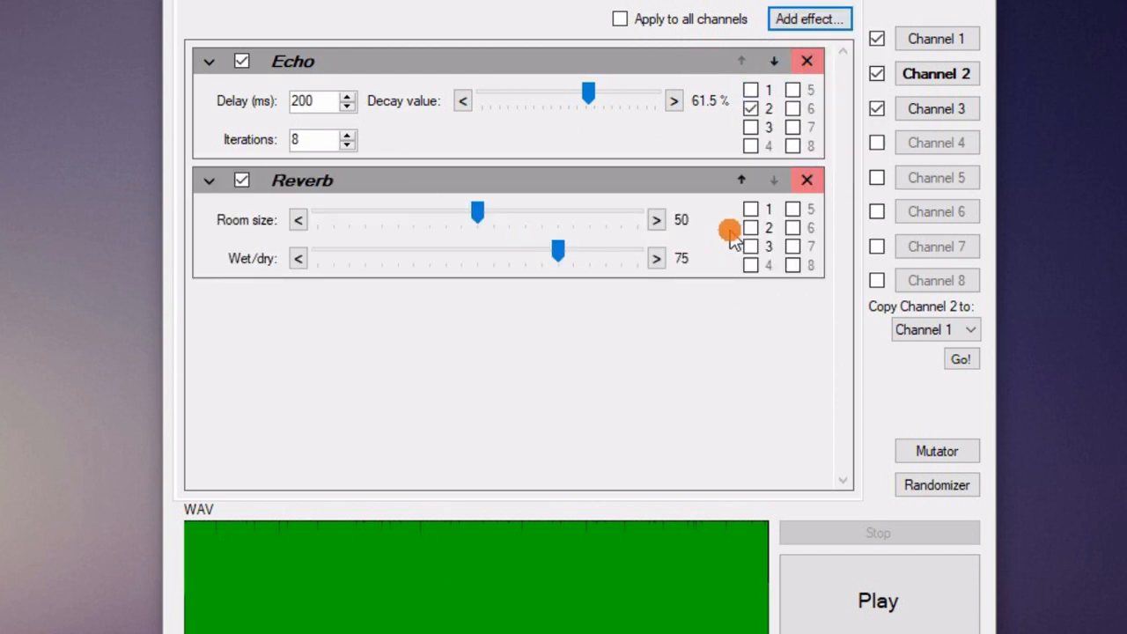
Step: Set the output quality to 8-bit 44100 Hz from the Wave tab's Quality menu
{"action": "left_click", "coordinate": [282, 35]}
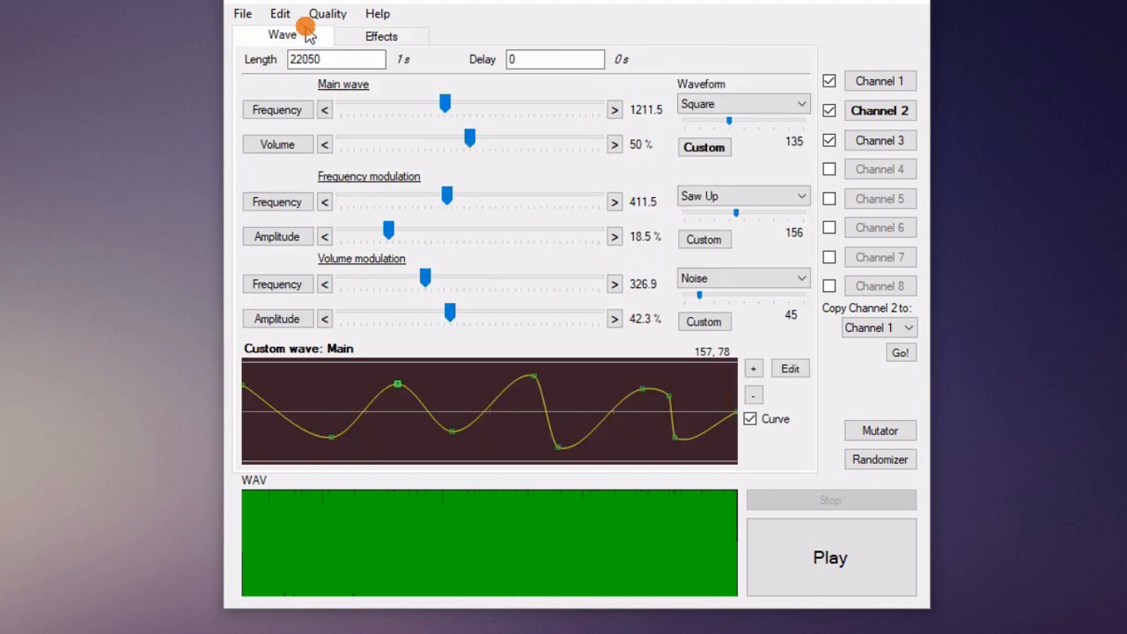
{"action": "left_click", "coordinate": [326, 15]}
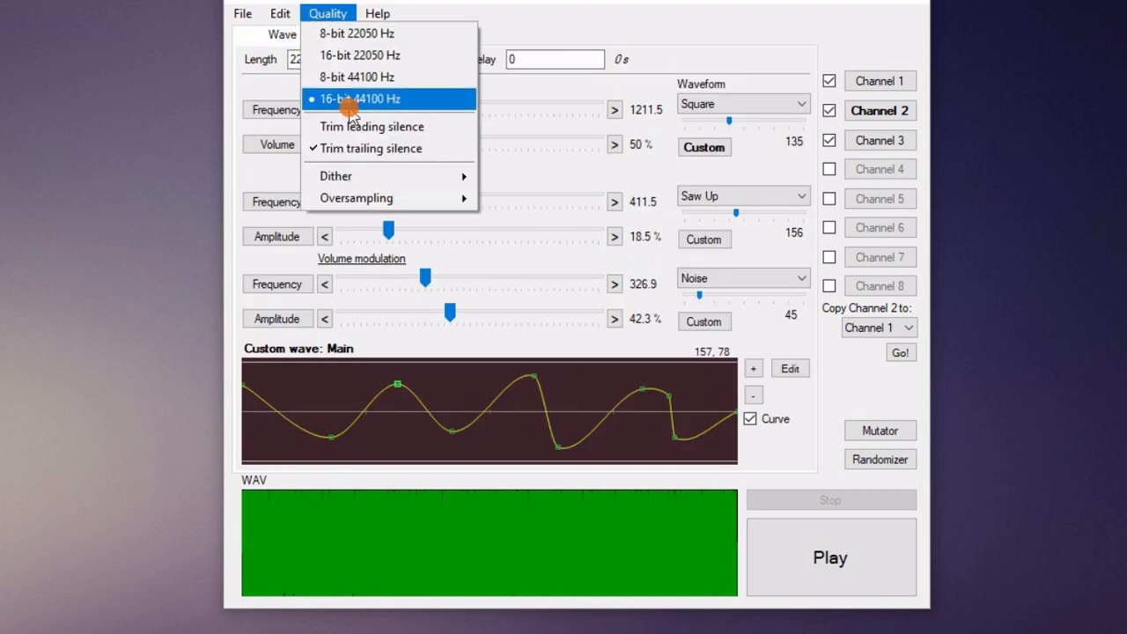
{"action": "mouse_move", "coordinate": [373, 78]}
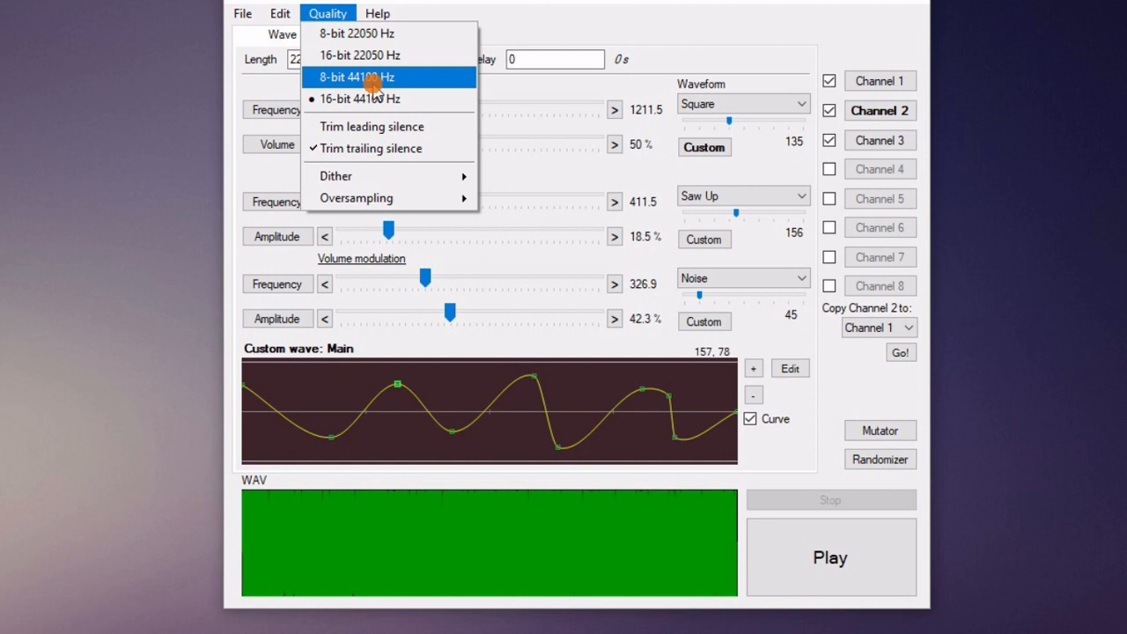
{"action": "left_click", "coordinate": [264, 14]}
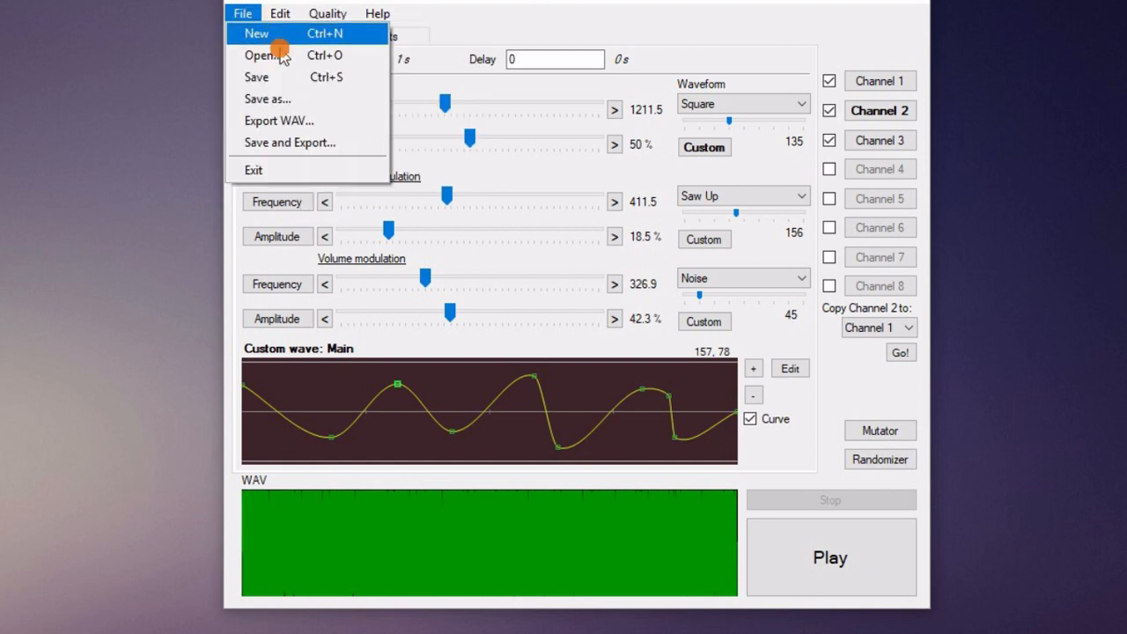
{"action": "mouse_move", "coordinate": [299, 120]}
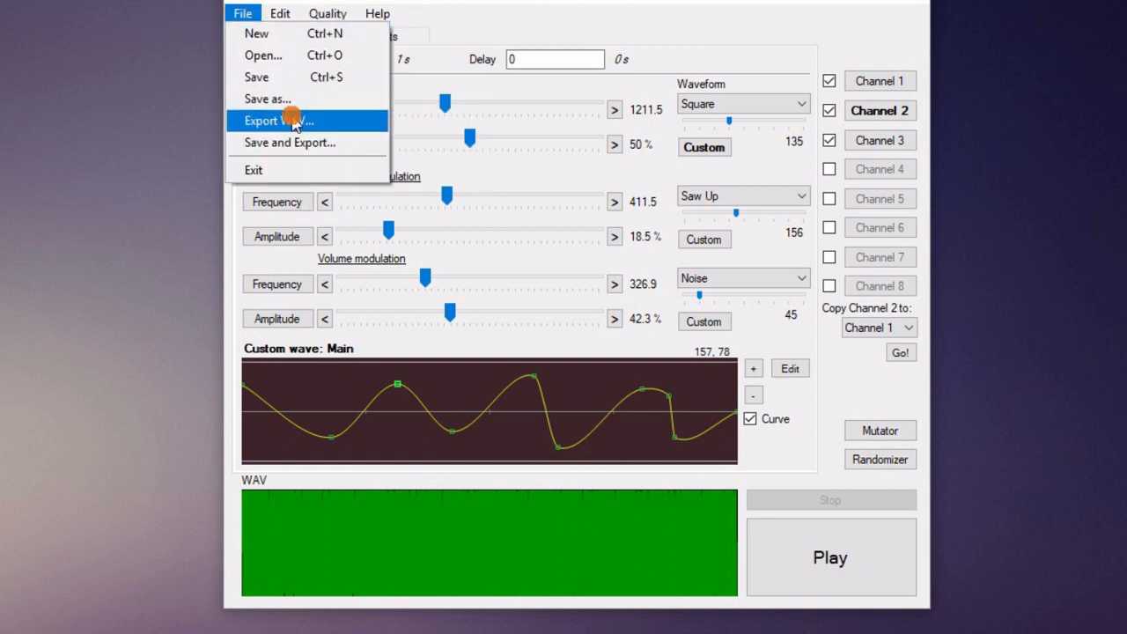
Step: Export the sound as a WAV named 'file' into the Freemake folder
{"action": "left_click", "coordinate": [275, 120]}
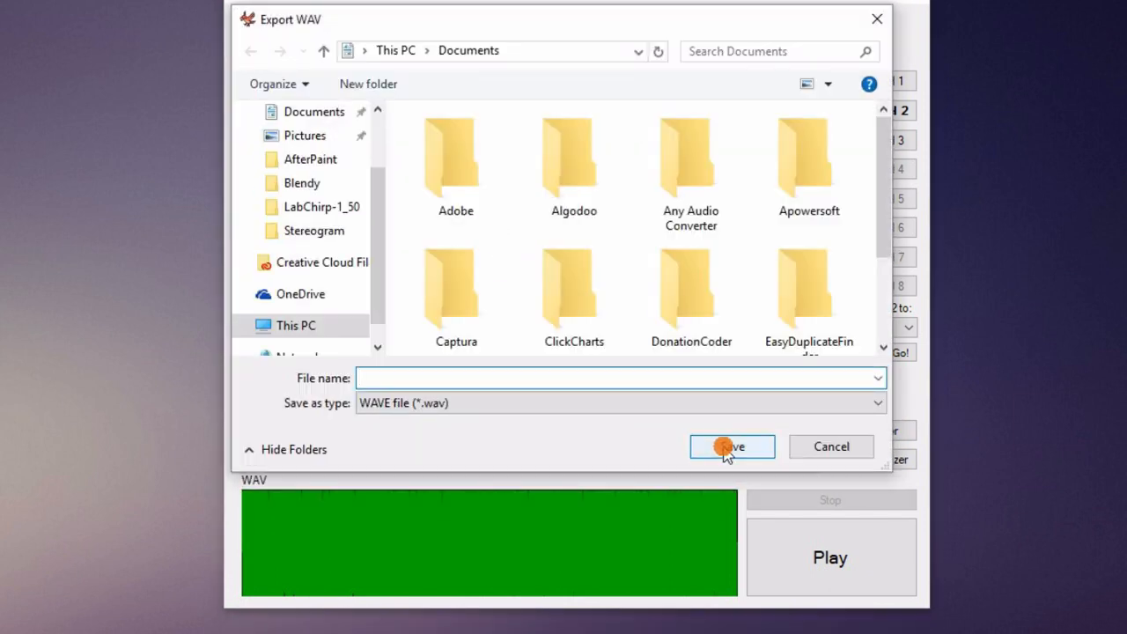
{"action": "type", "text": "f"}
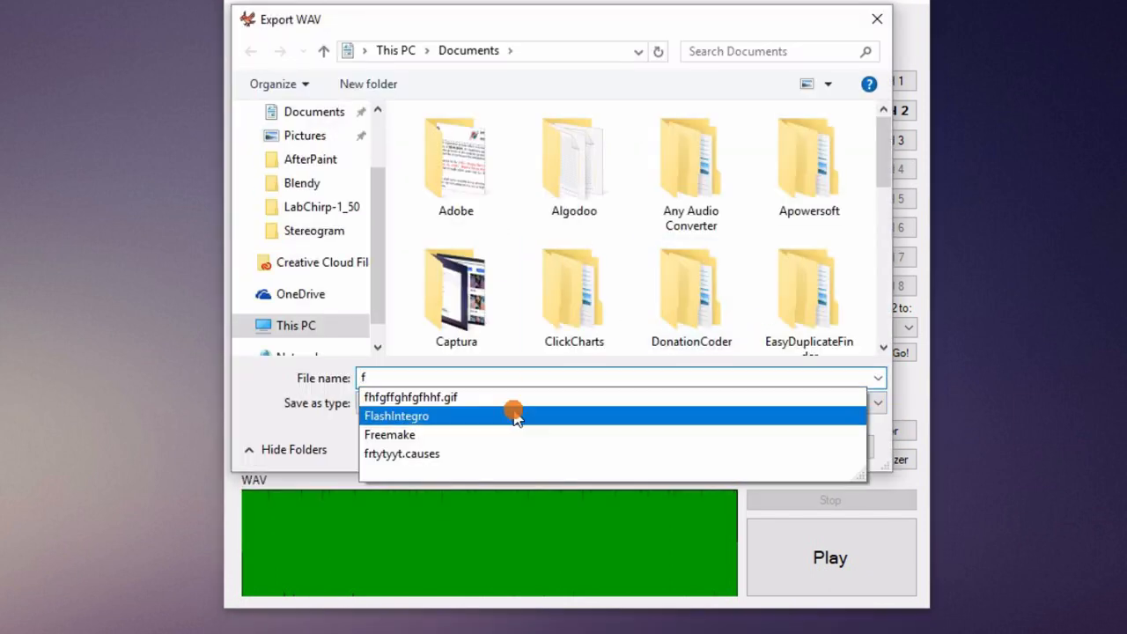
{"action": "left_click", "coordinate": [389, 434]}
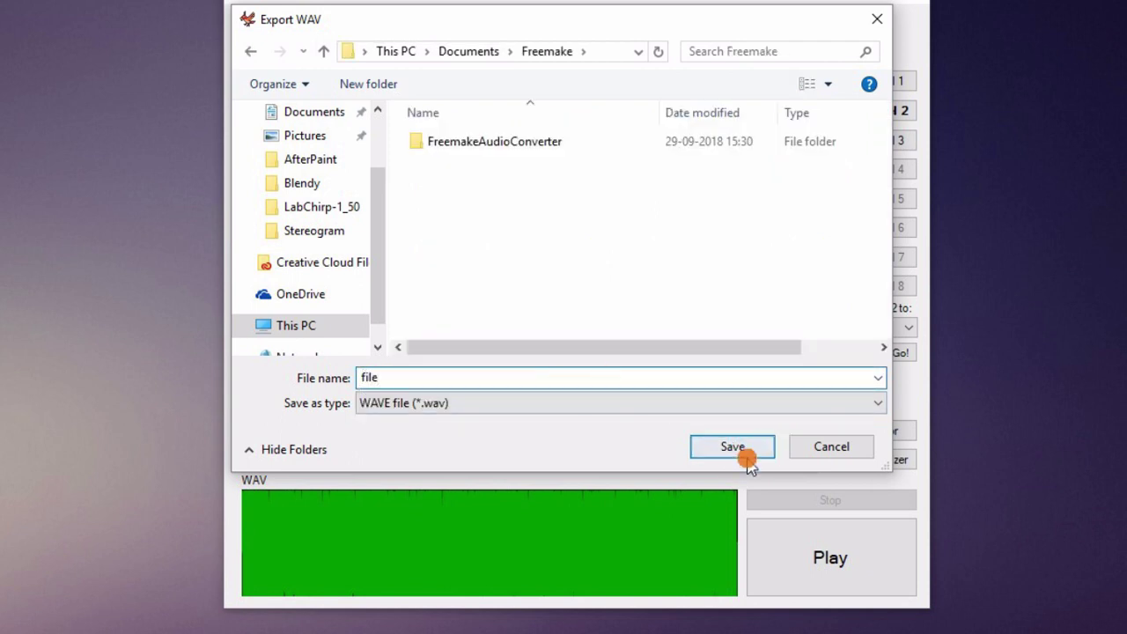
{"action": "left_click", "coordinate": [733, 447]}
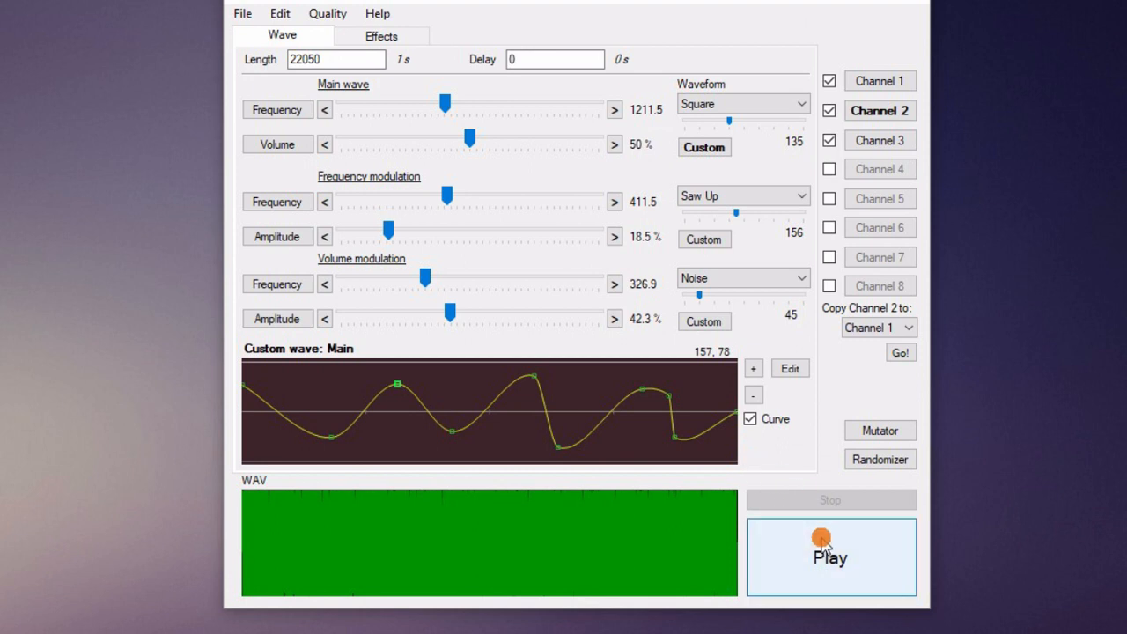